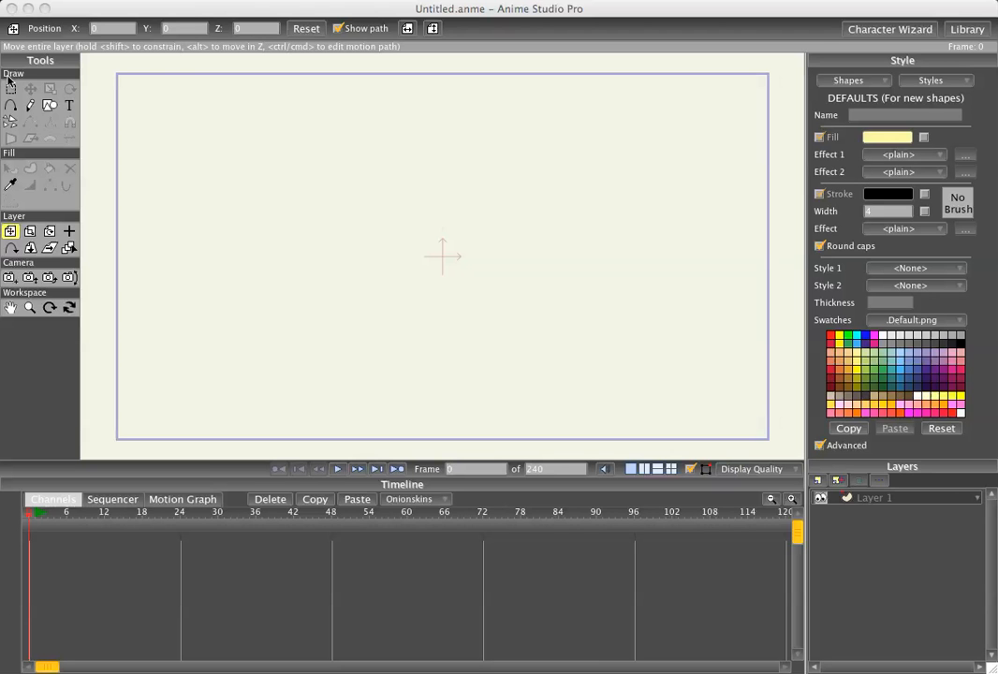
# Import brick-walls.jpg from the Desktop as a new image layer
pyautogui.click(18, 8)
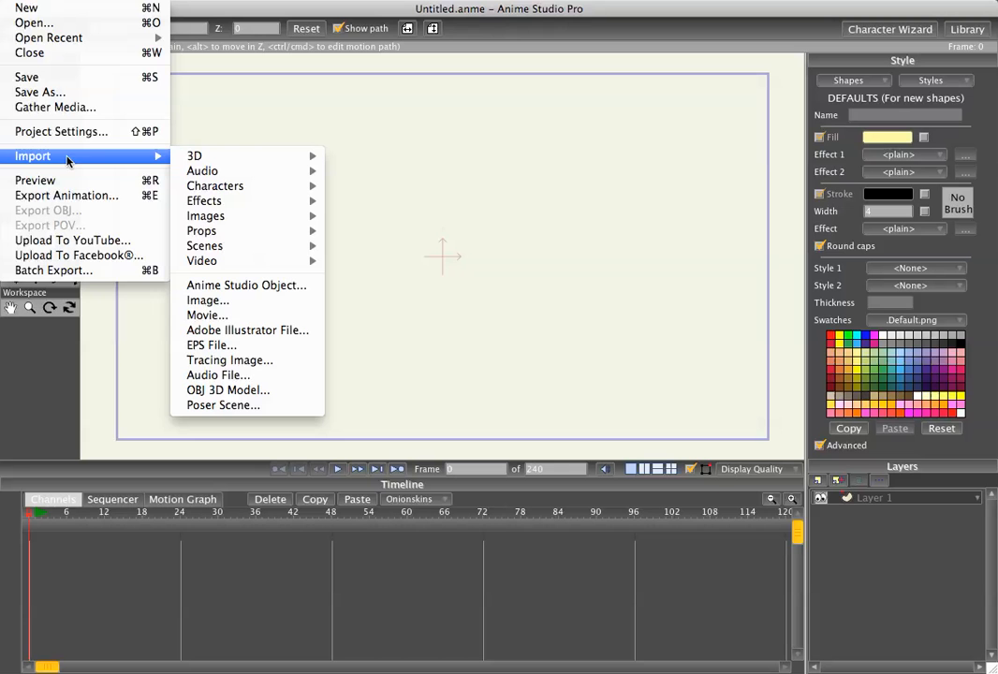
pyautogui.moveTo(206, 314)
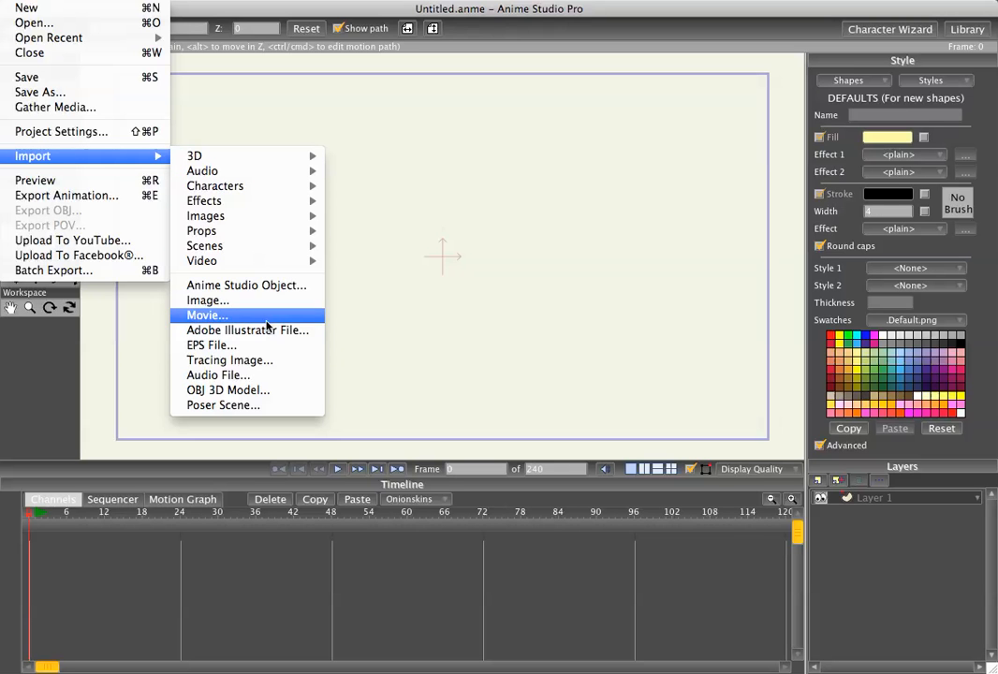
pyautogui.click(206, 315)
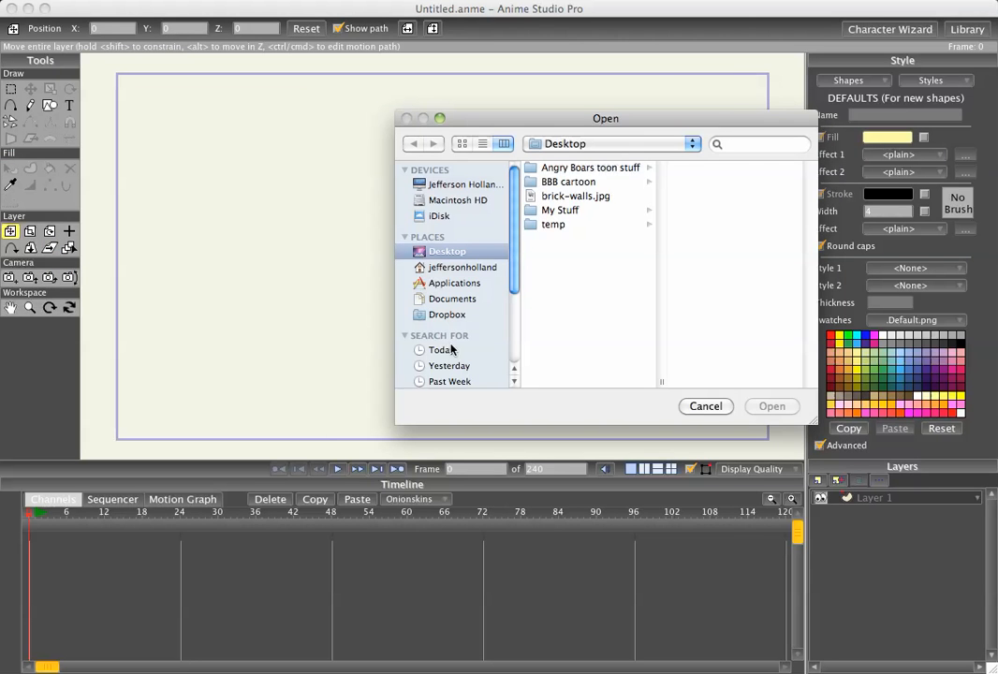
pyautogui.click(771, 404)
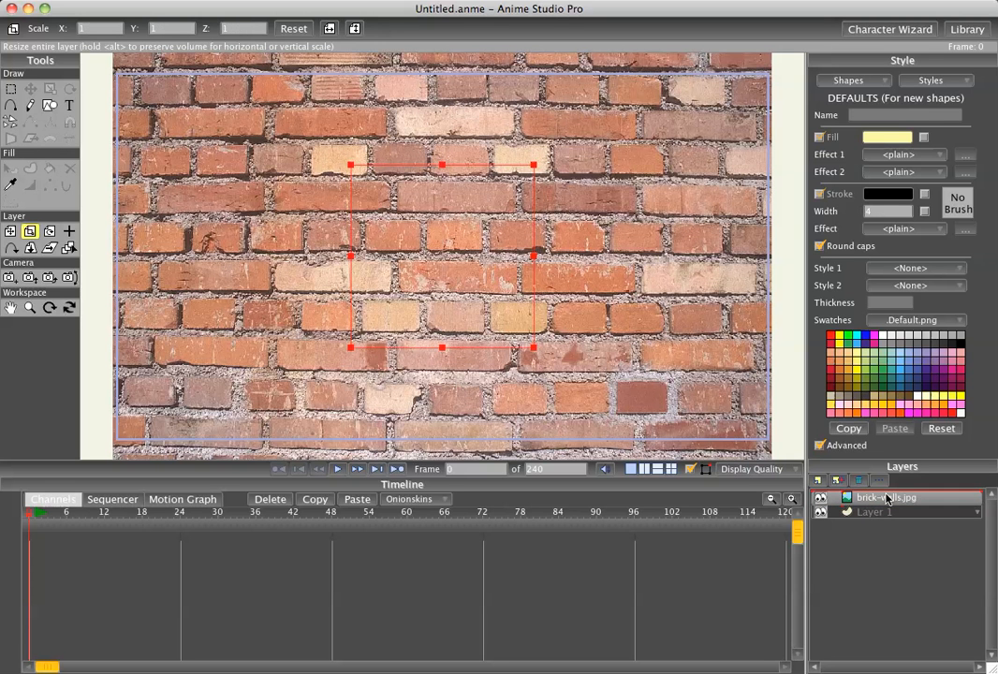
# Shrink the brick wall image layer so it sits within the frame
pyautogui.moveTo(884, 498); pyautogui.dragTo(884, 513)
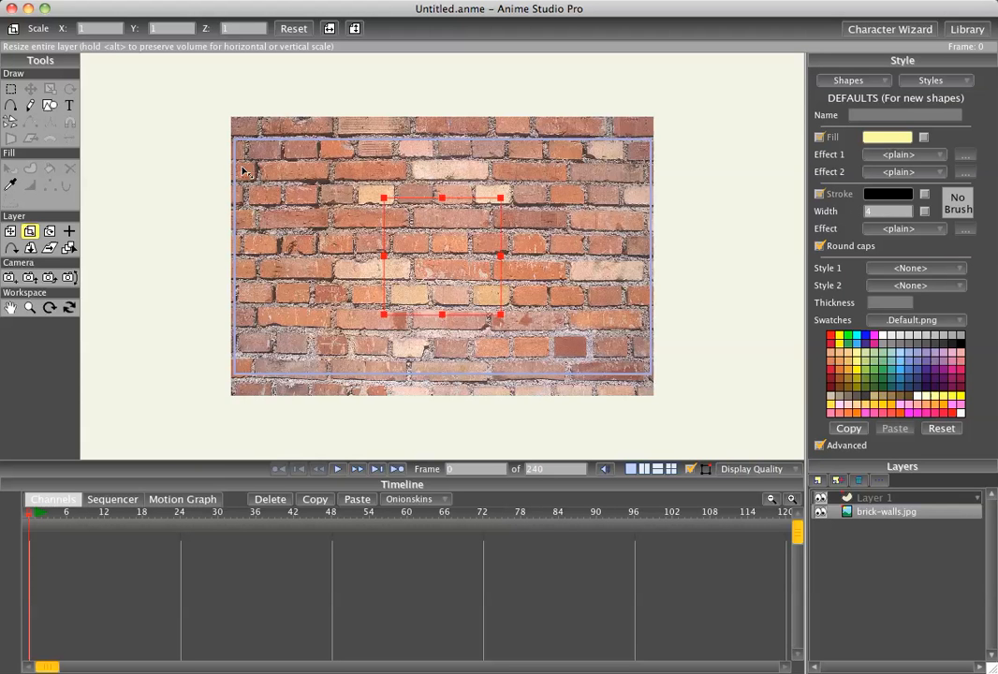
pyautogui.moveTo(296, 218)
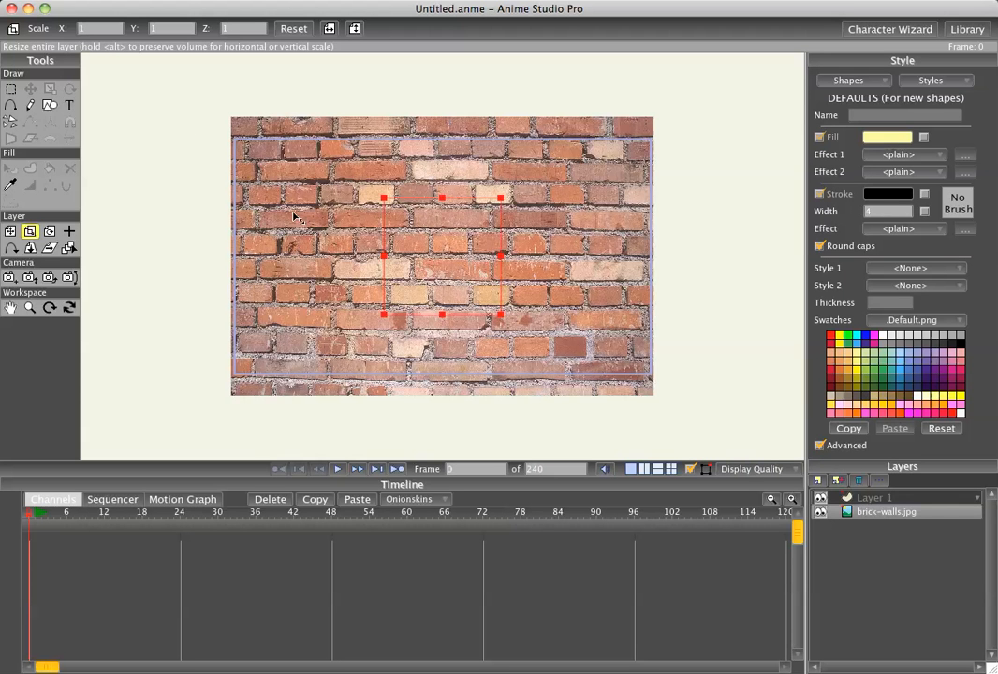
pyautogui.click(48, 105)
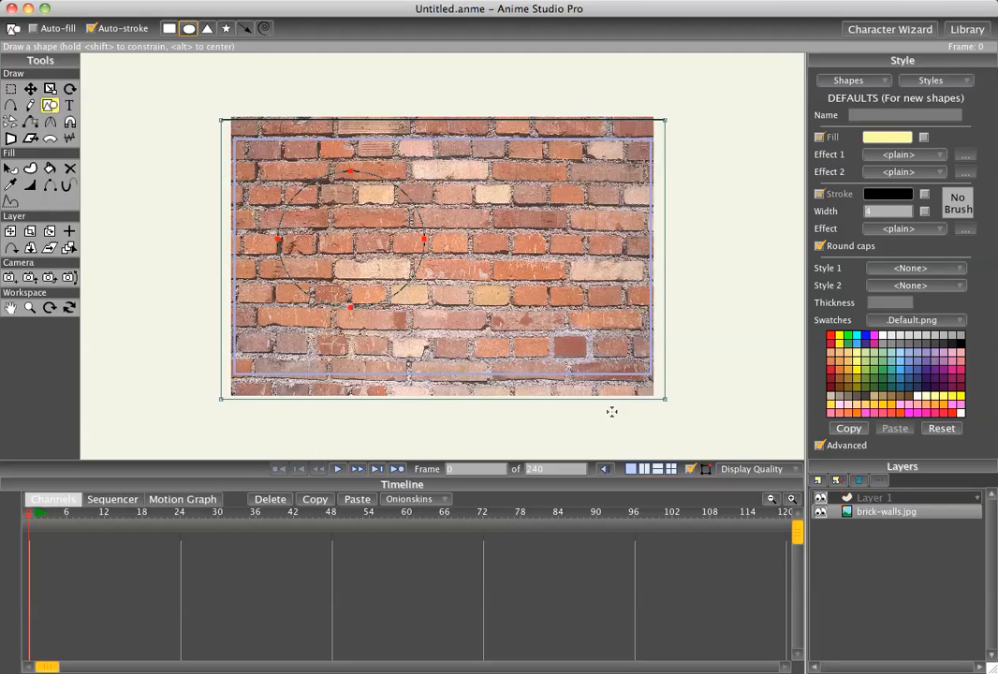
pyautogui.moveTo(105, 184)
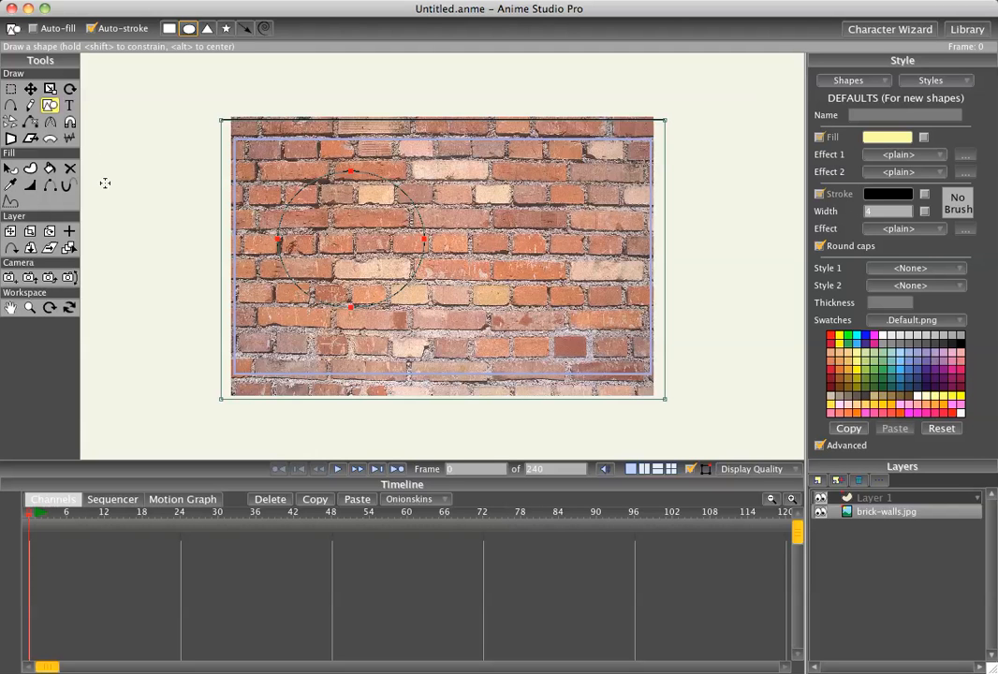
pyautogui.moveTo(50, 168)
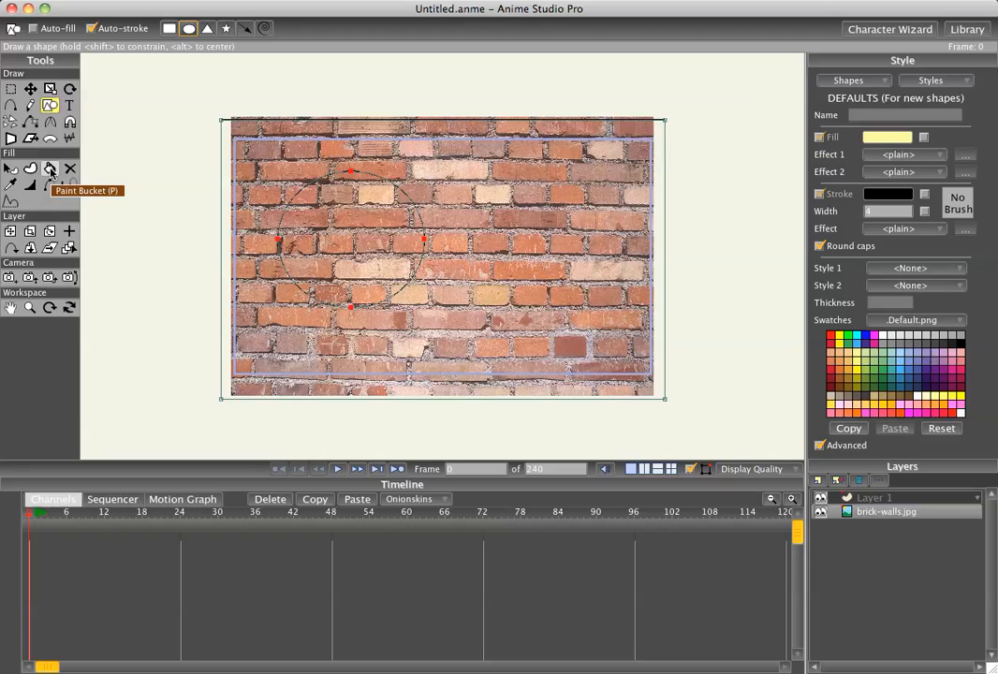
# Fill the area between the rectangle and circle black with the Paint Bucket
pyautogui.click(49, 169)
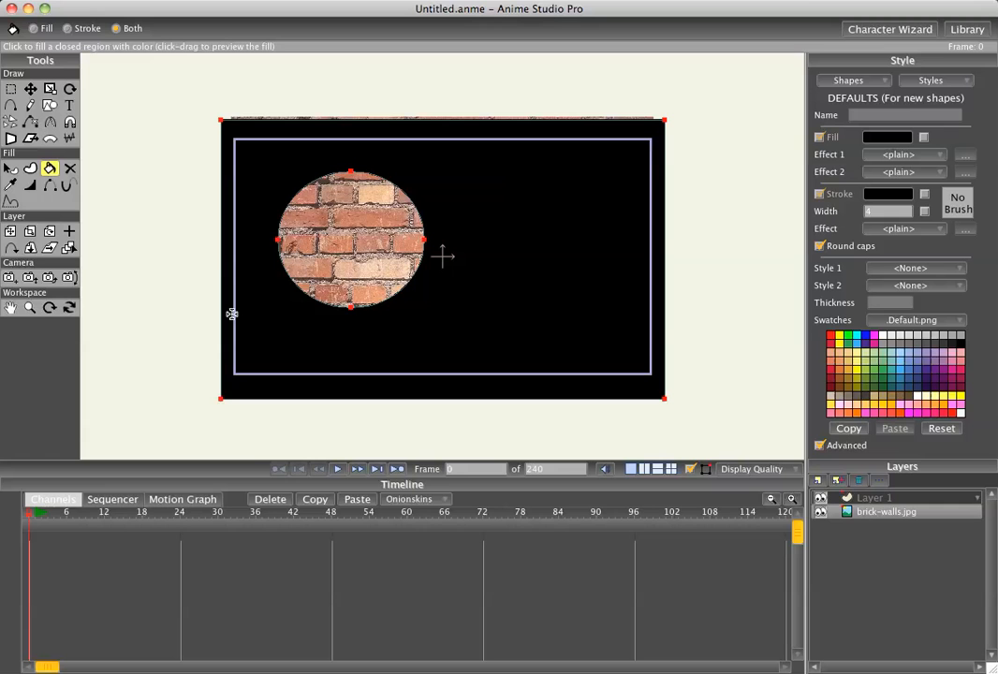
pyautogui.moveTo(277, 311)
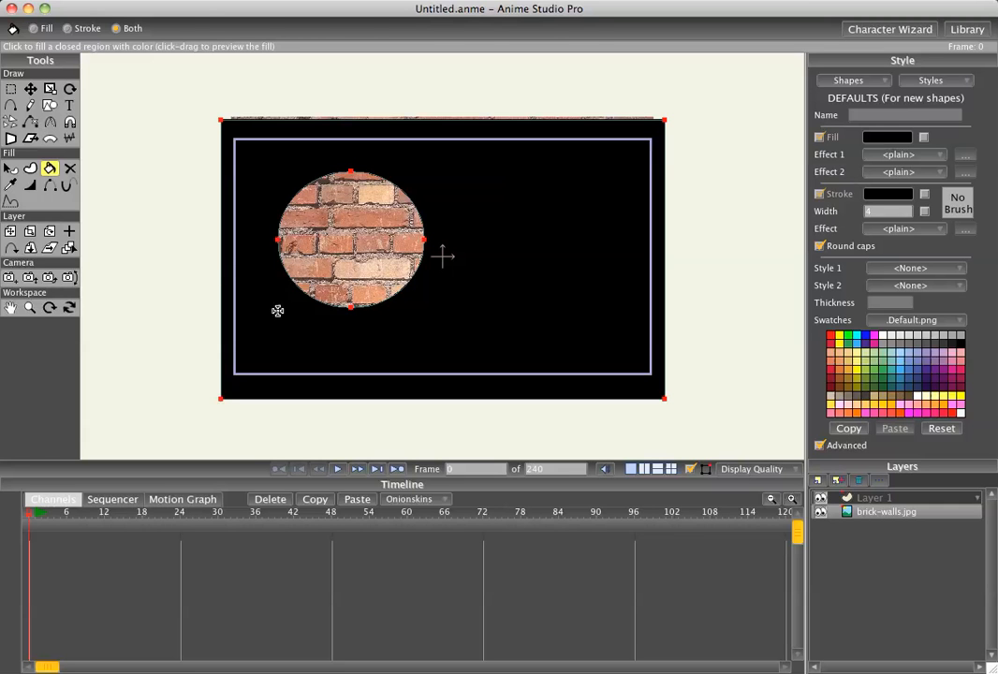
pyautogui.click(30, 90)
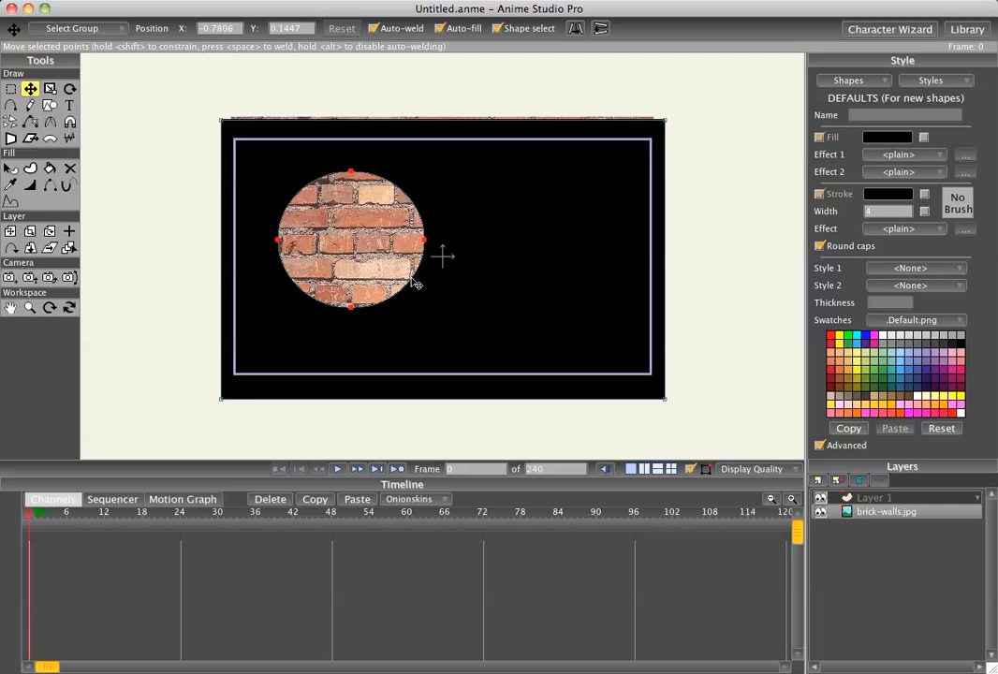
pyautogui.click(30, 185)
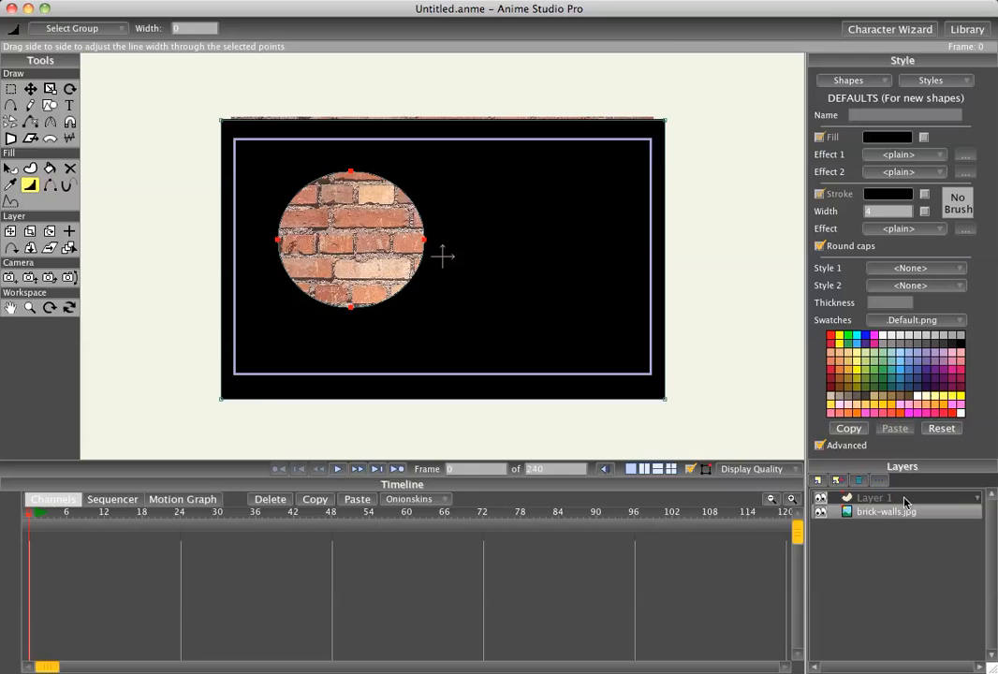
# Set Layer 1's blending mode to Multiply in its layer settings
pyautogui.doubleClick(872, 498)
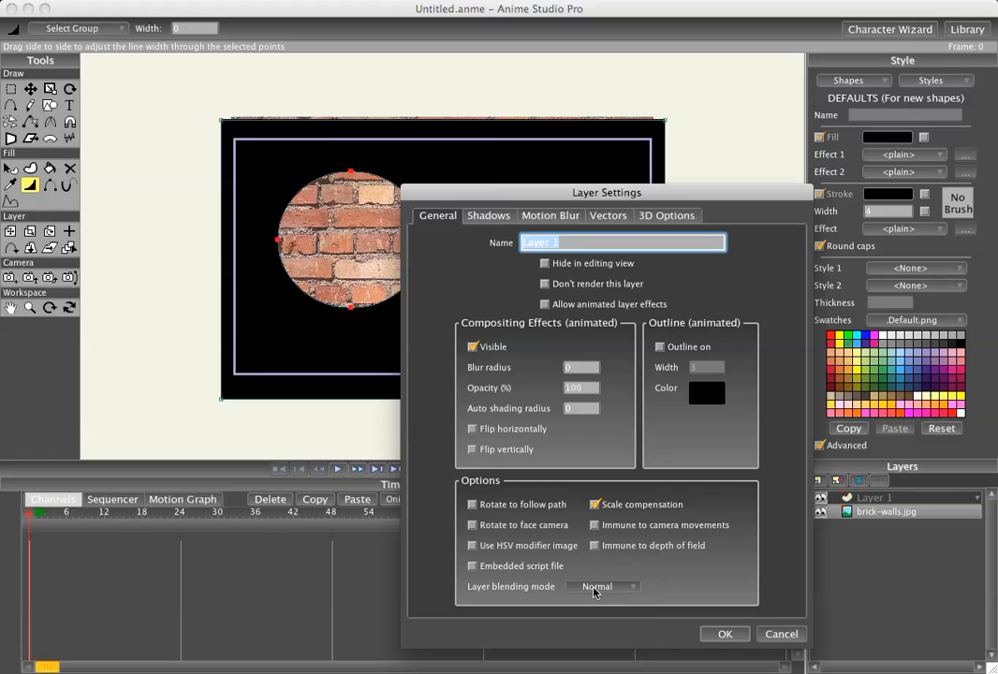
pyautogui.click(603, 586)
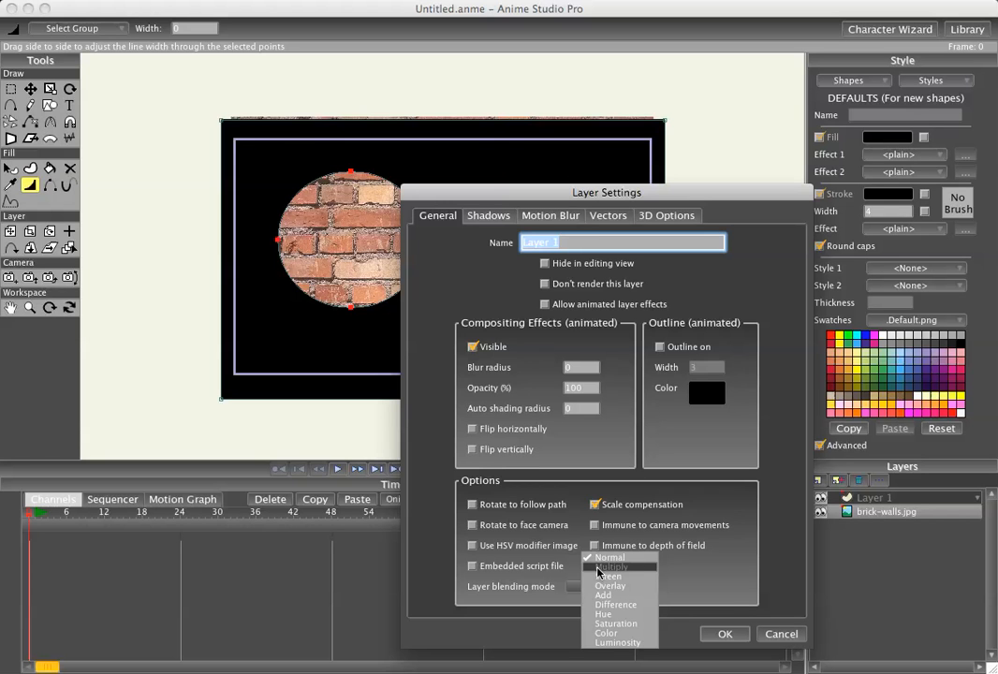
pyautogui.click(610, 565)
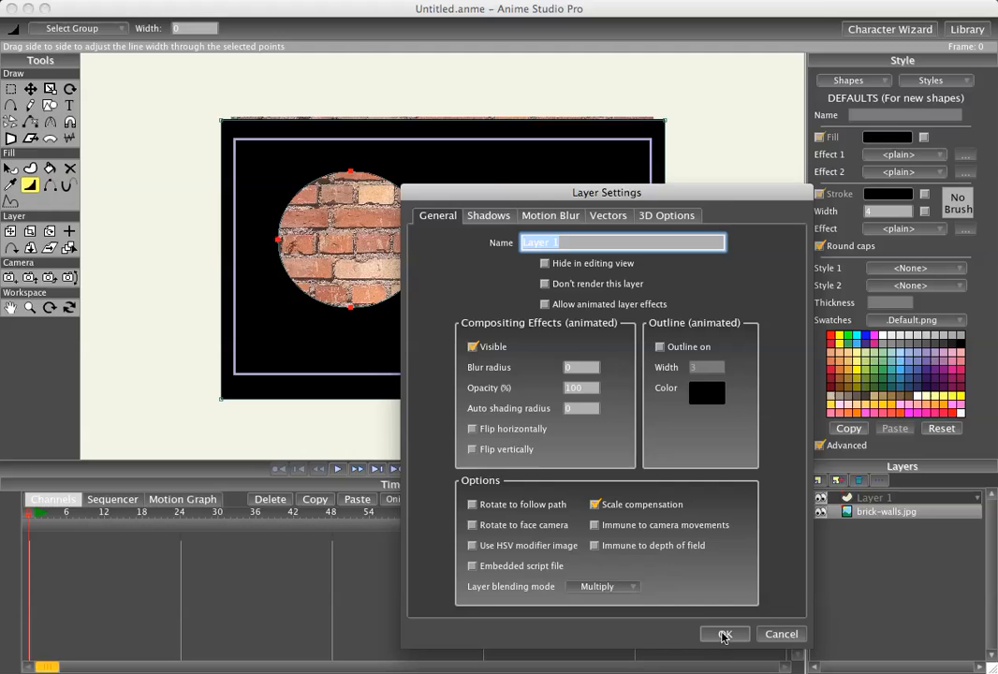
pyautogui.click(723, 633)
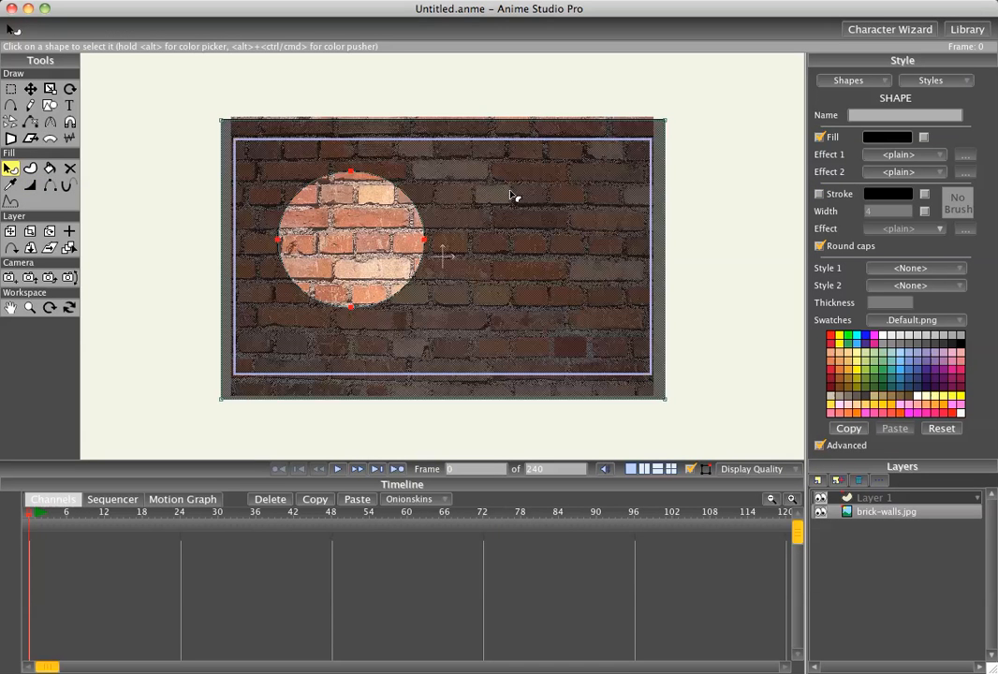
pyautogui.moveTo(812, 169)
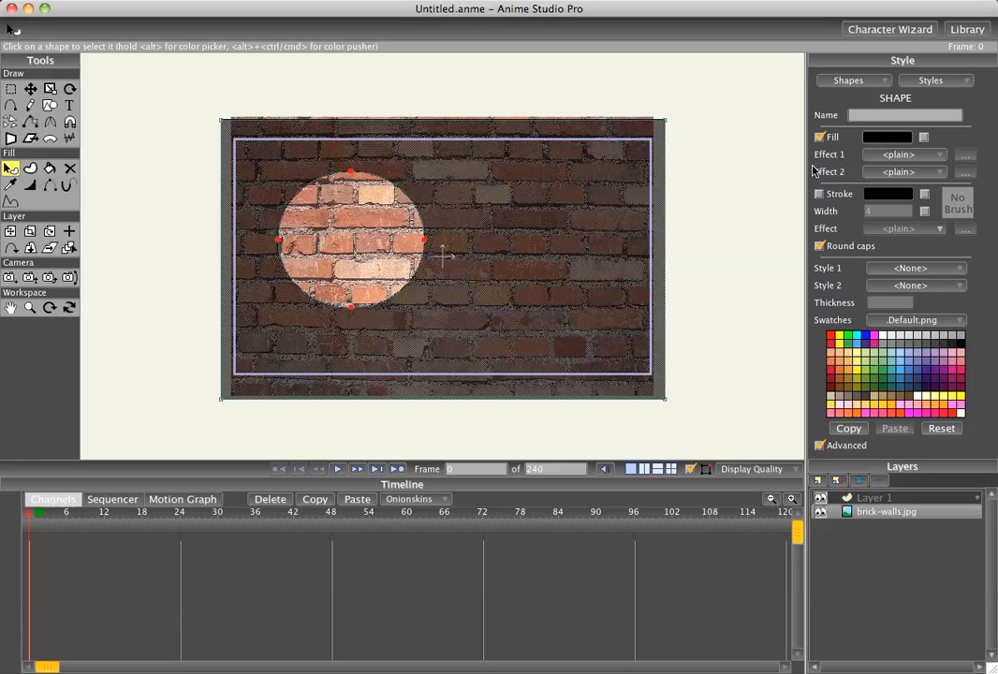
pyautogui.moveTo(879, 168)
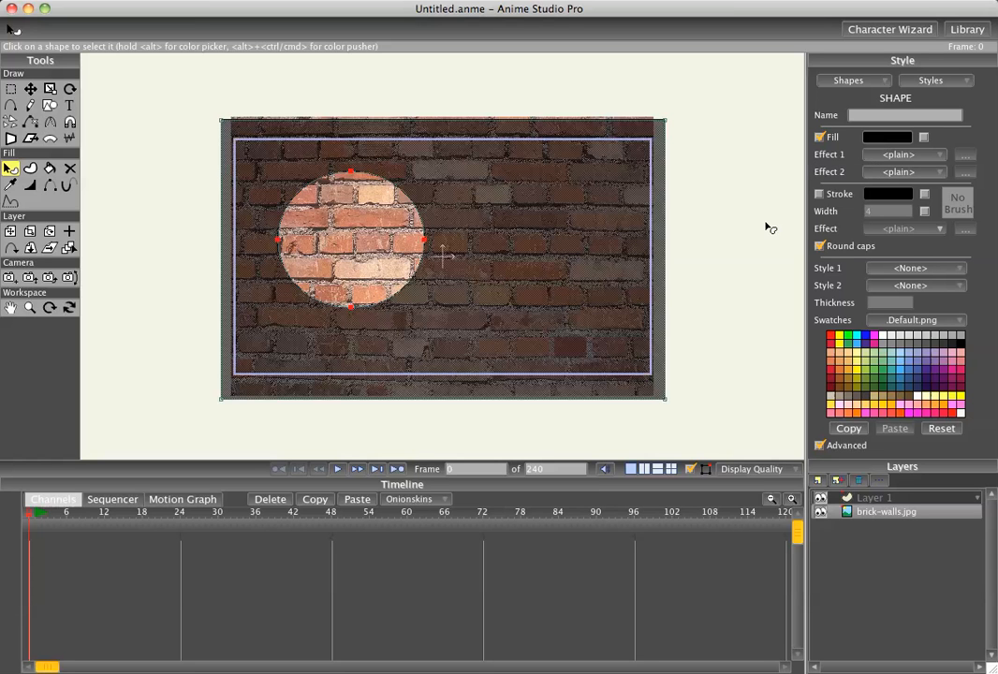
pyautogui.moveTo(854, 204)
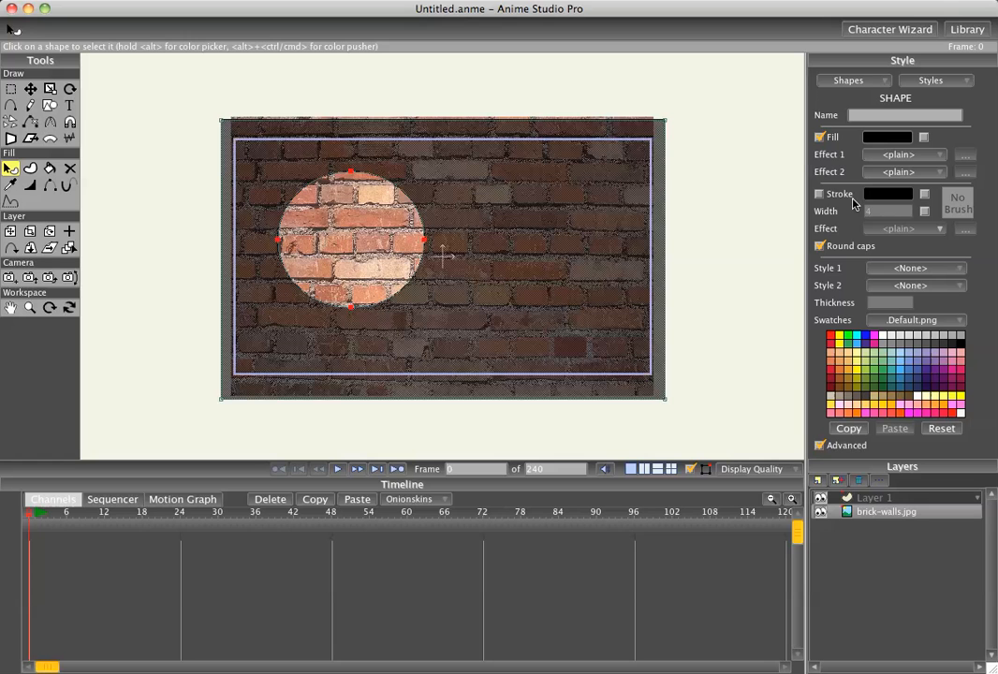
pyautogui.moveTo(889, 161)
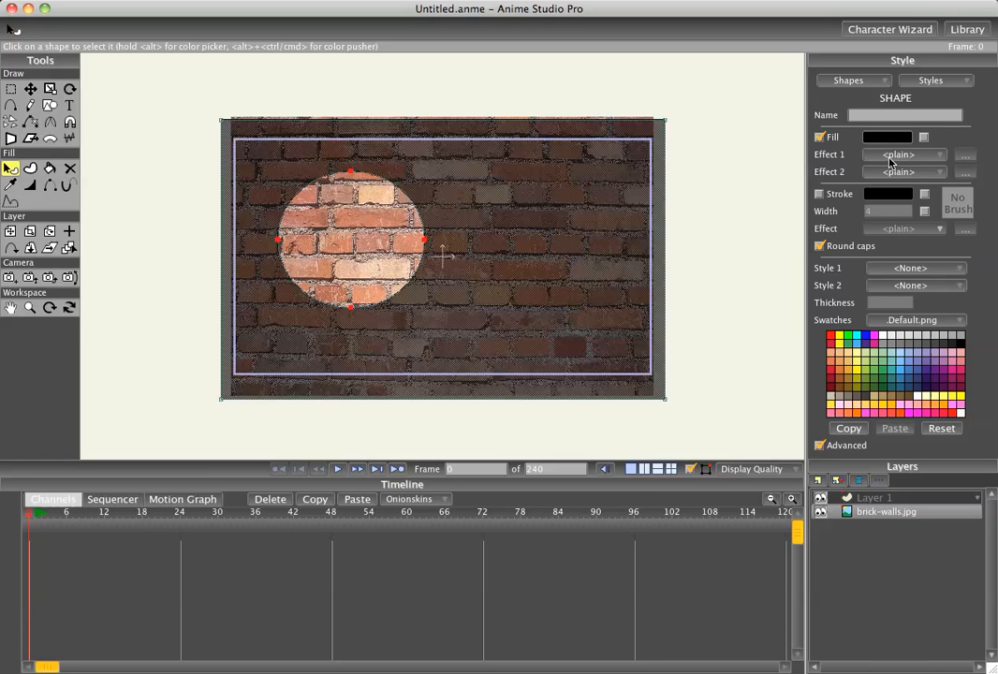
# Lower the Alpha of the mask's black fill colour so it becomes partly transparent
pyautogui.click(886, 137)
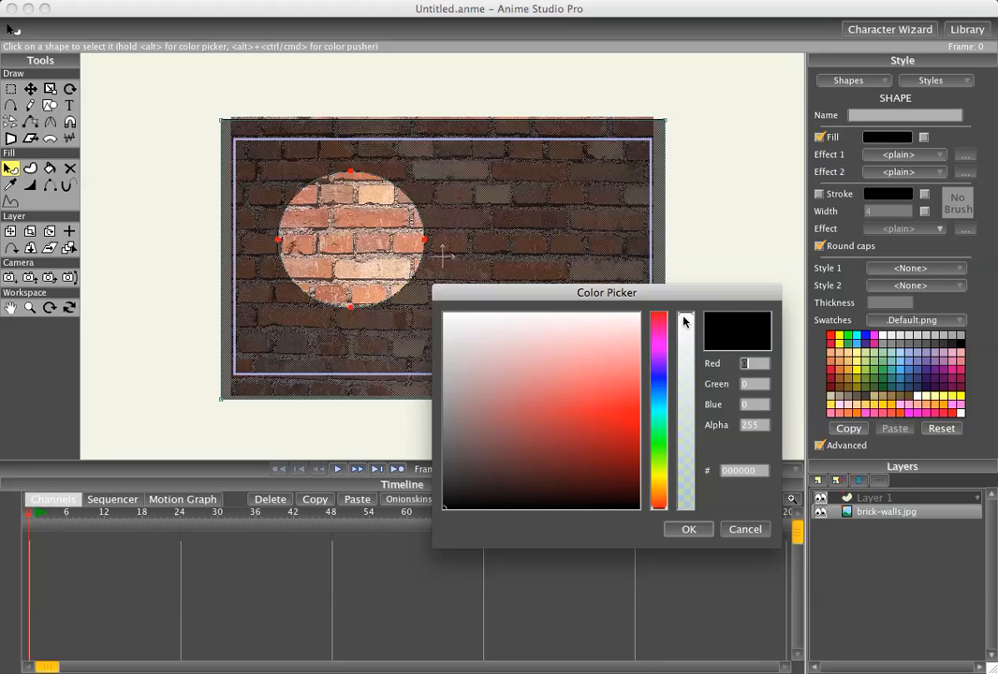
pyautogui.moveTo(685, 320); pyautogui.dragTo(685, 412)
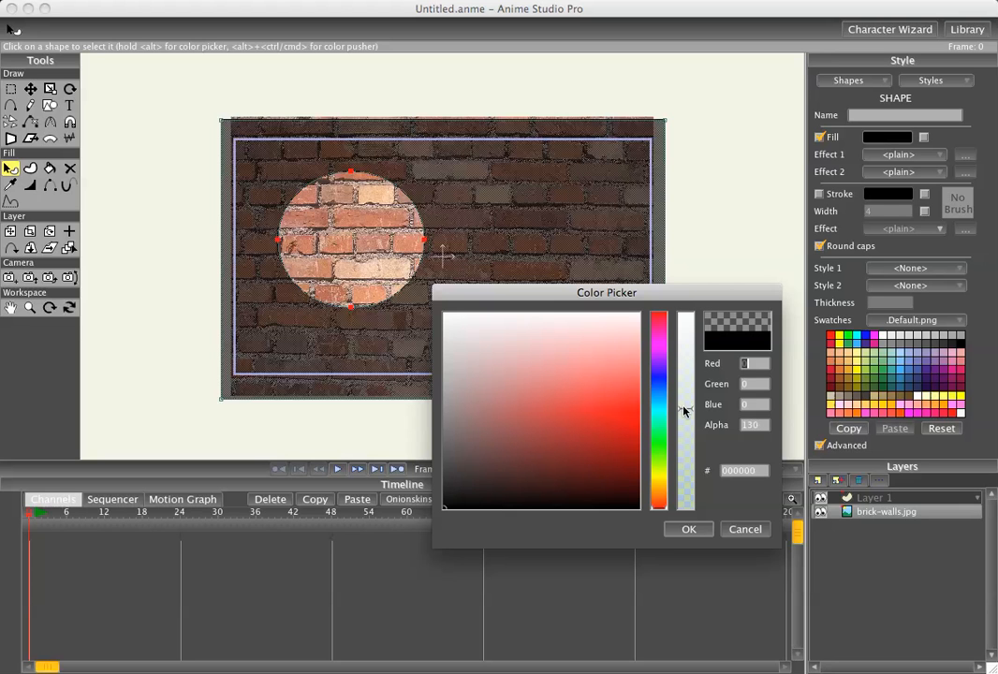
pyautogui.click(689, 528)
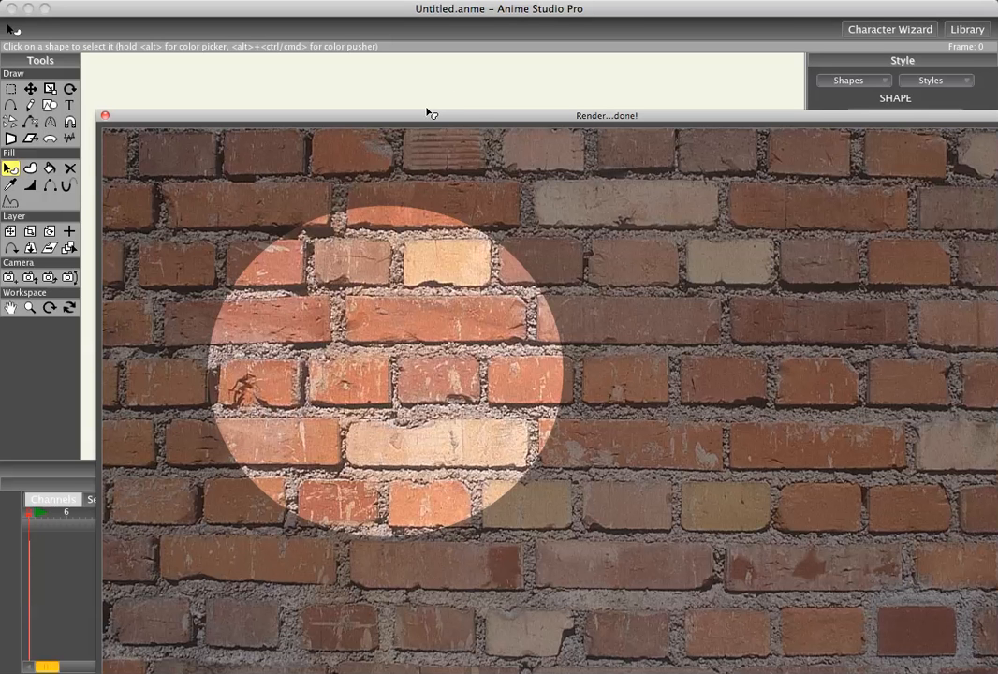
pyautogui.moveTo(165, 403)
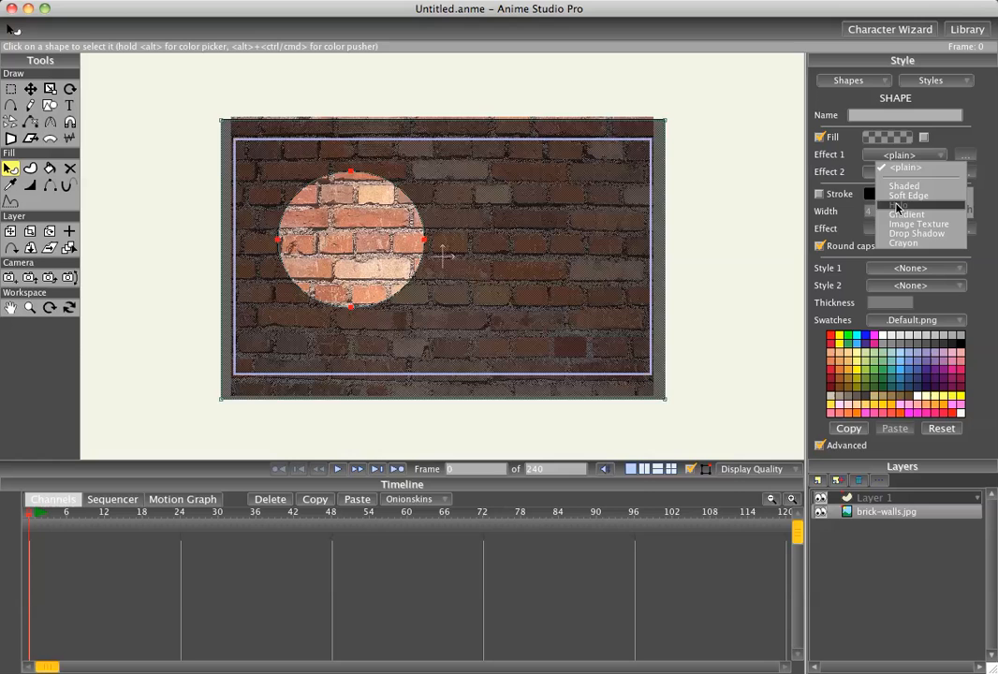
# Apply a Soft Edge effect with blur radius 46 to the mask fill
pyautogui.click(910, 196)
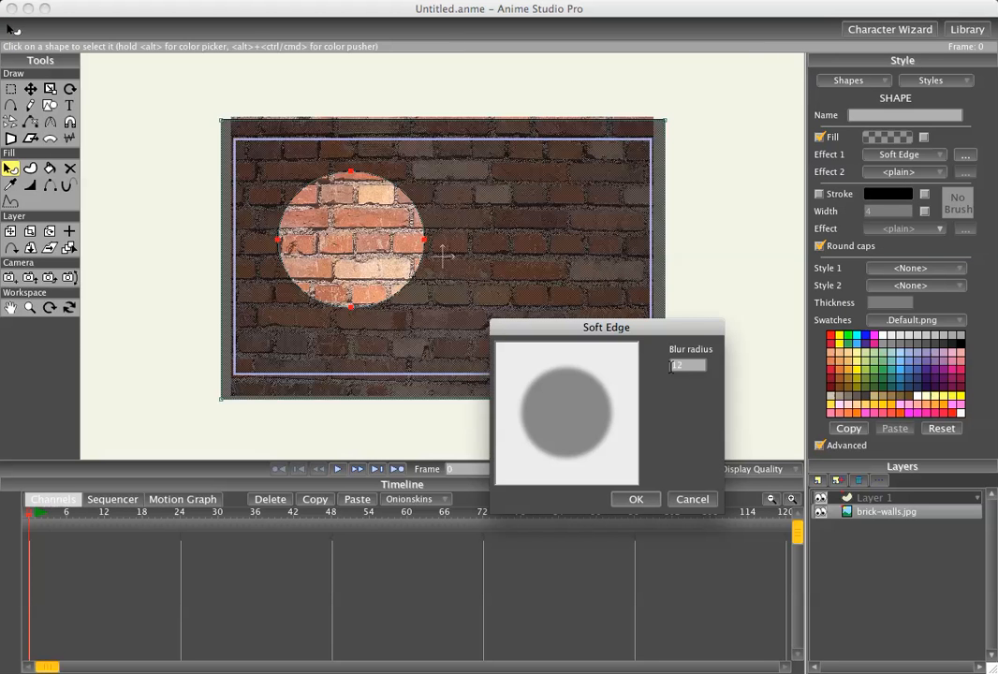
pyautogui.write('20')
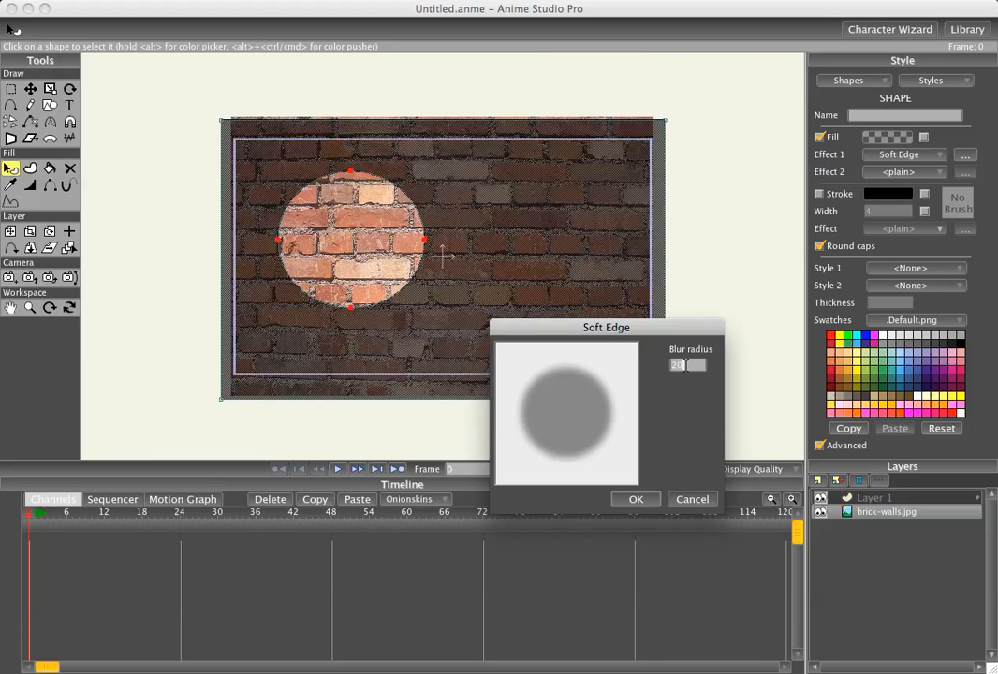
pyautogui.write('46')
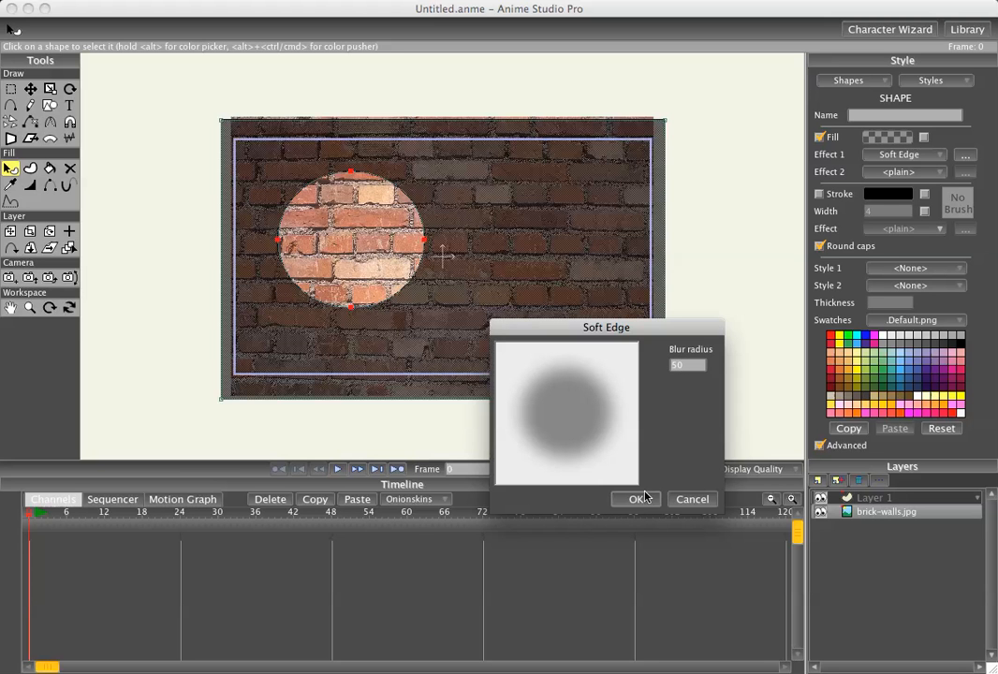
pyautogui.click(637, 498)
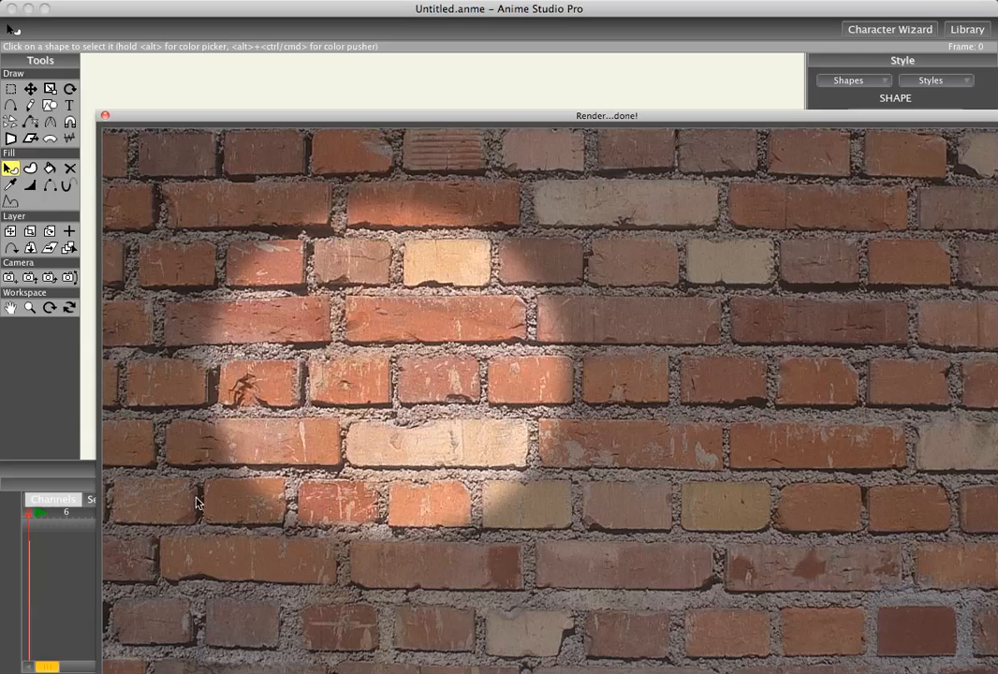
pyautogui.moveTo(210, 273)
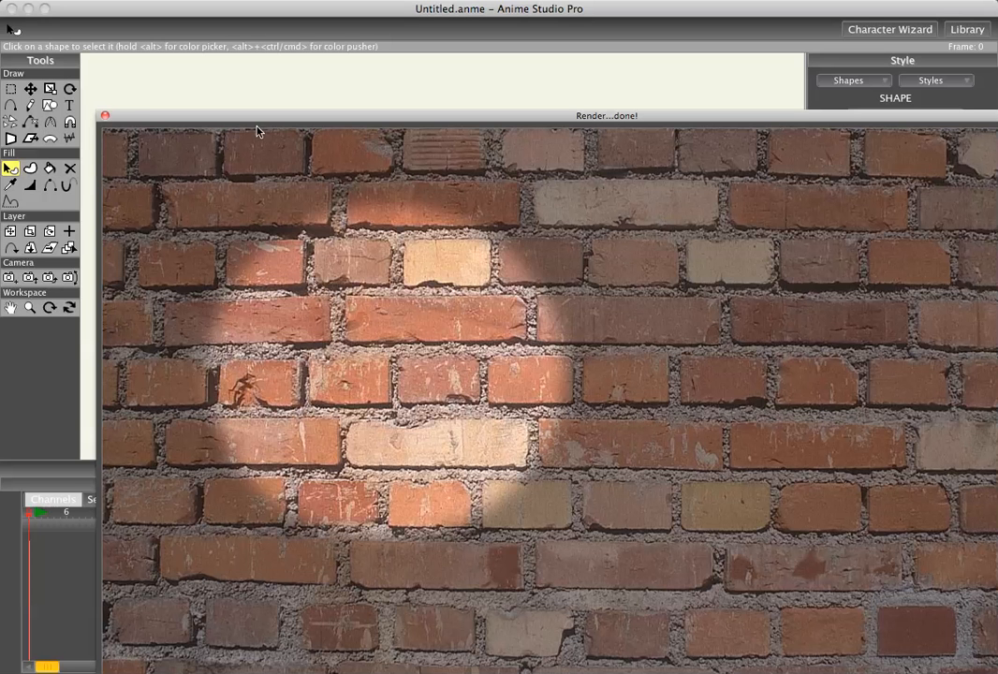
pyautogui.moveTo(131, 103)
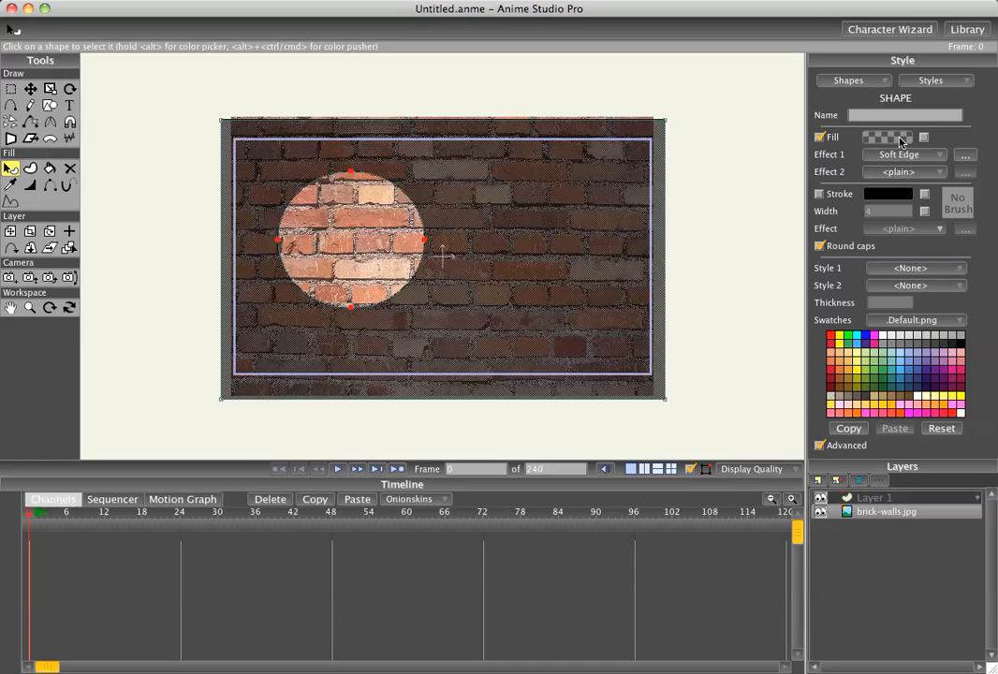
# Reopen the circle's fill colour in the Color Picker and confirm it unchanged
pyautogui.click(888, 137)
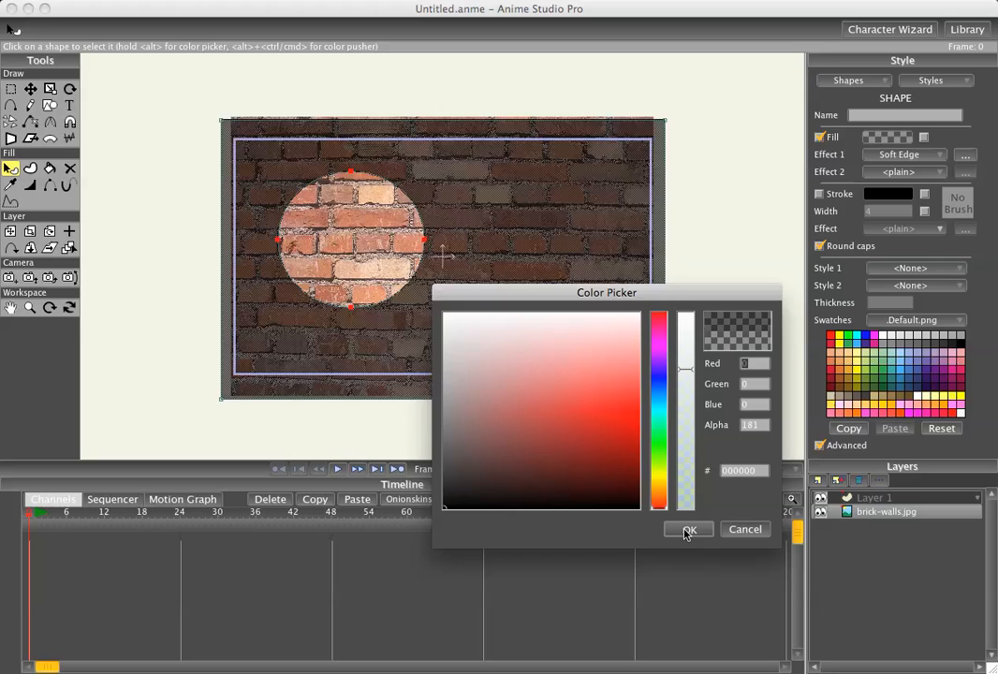
pyautogui.click(689, 528)
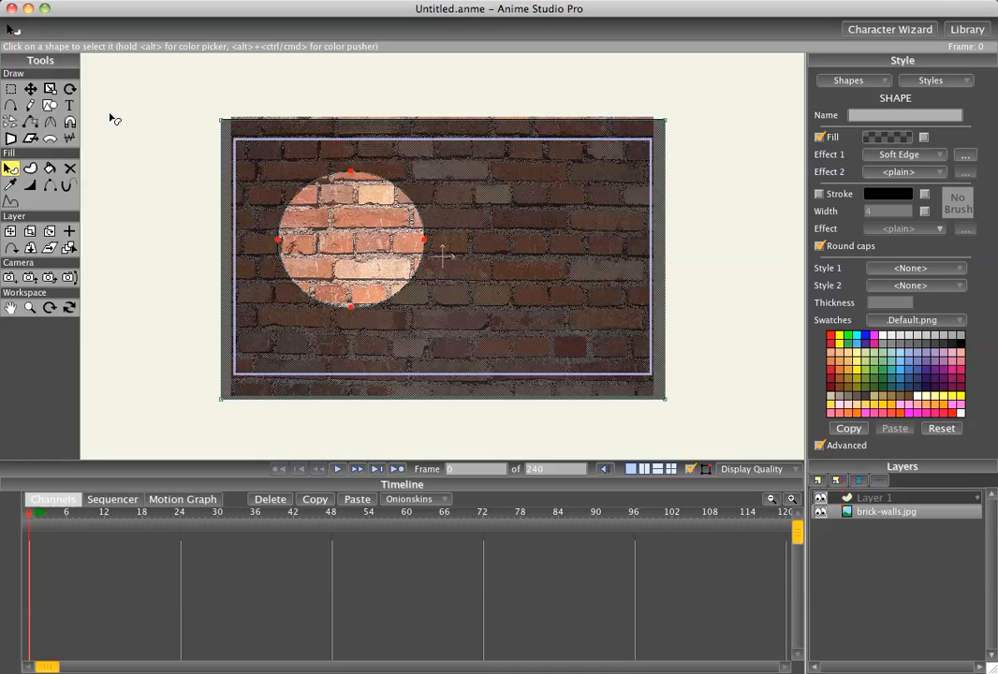
pyautogui.moveTo(22, 524)
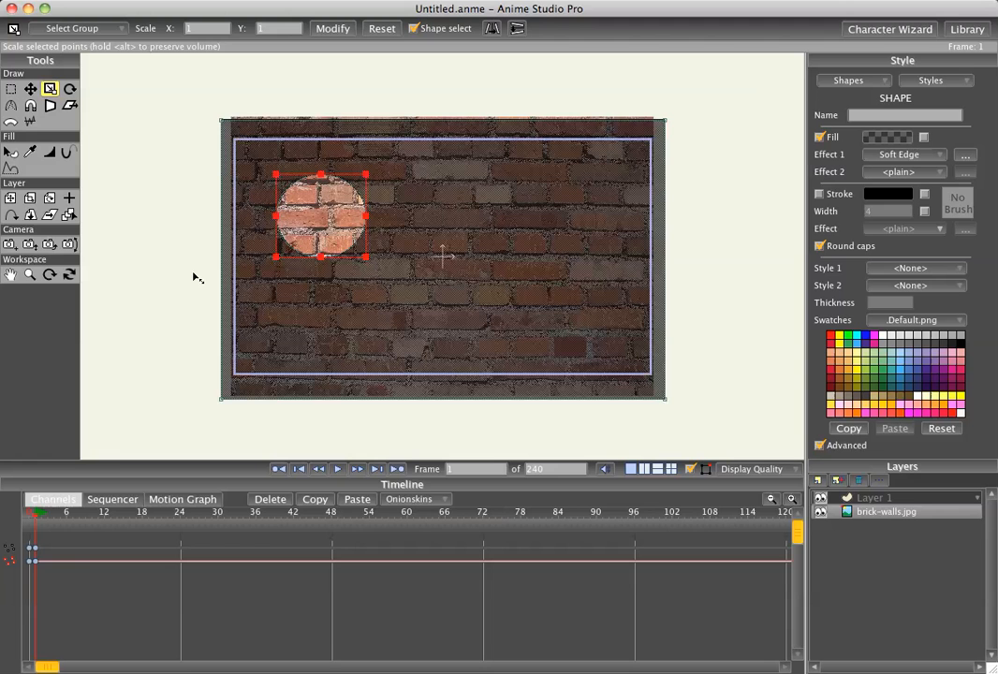
# Move the spotlight to the lower right at frame 13, then to the lower left
pyautogui.click(108, 513)
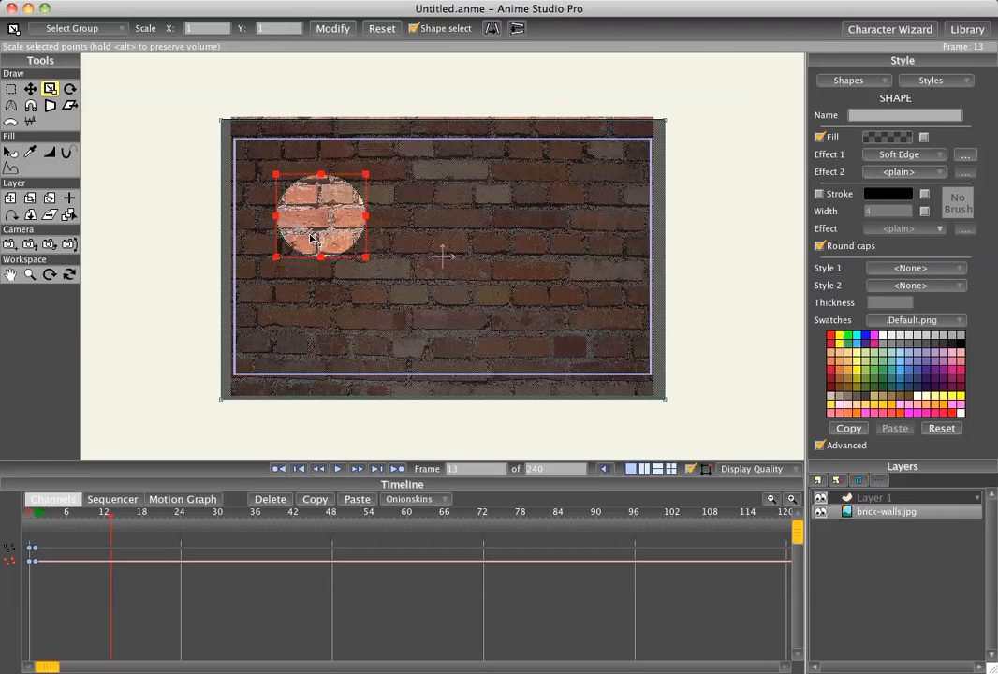
pyautogui.moveTo(322, 215); pyautogui.dragTo(573, 309)
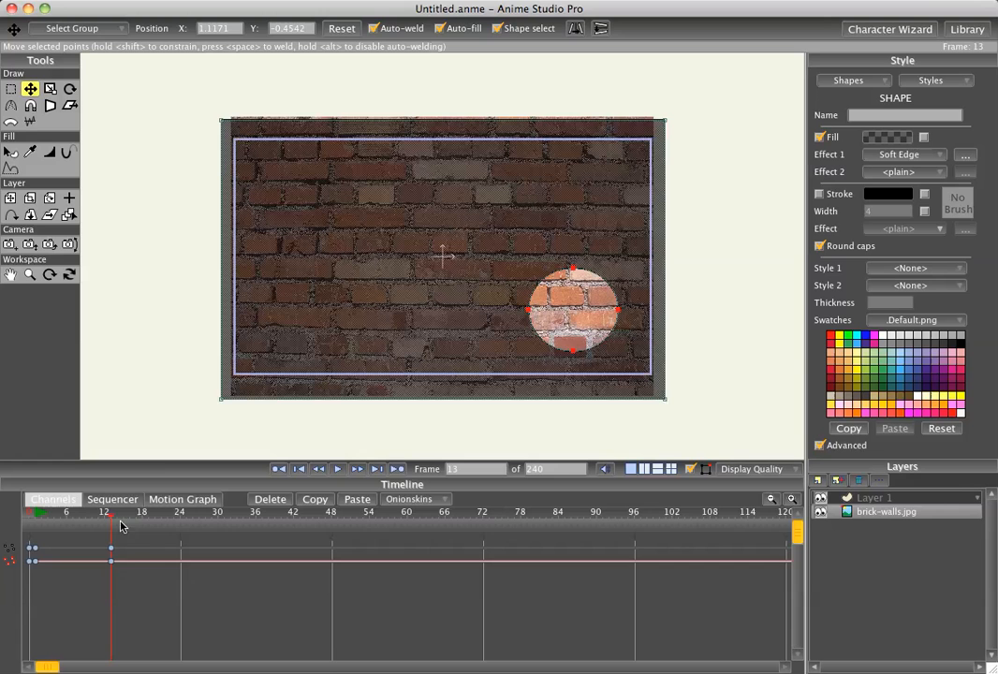
pyautogui.moveTo(279, 457)
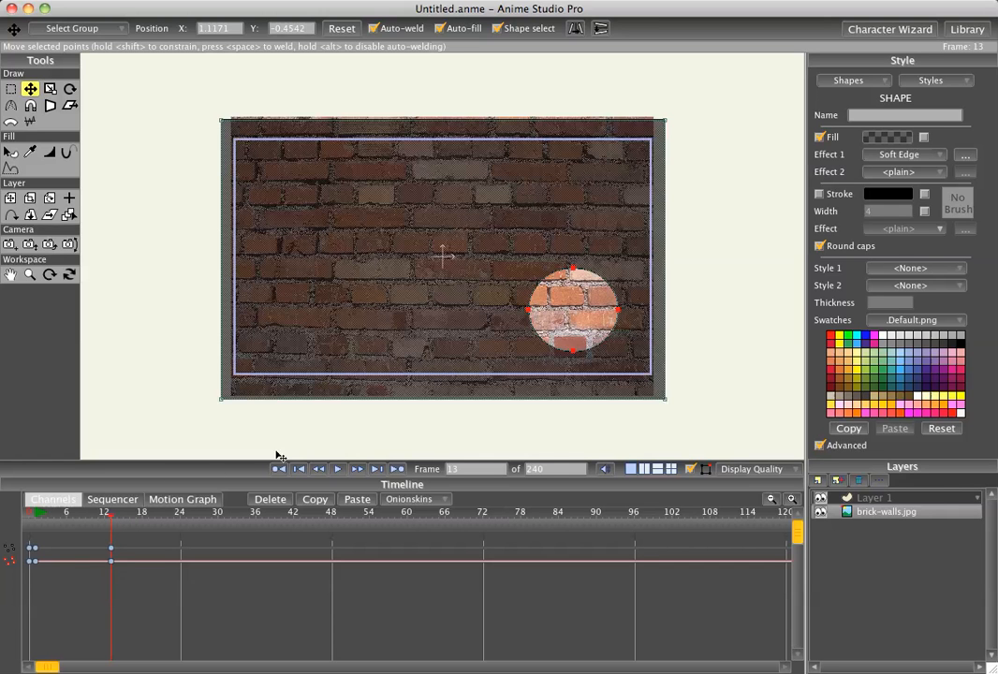
pyautogui.moveTo(573, 309); pyautogui.dragTo(295, 314)
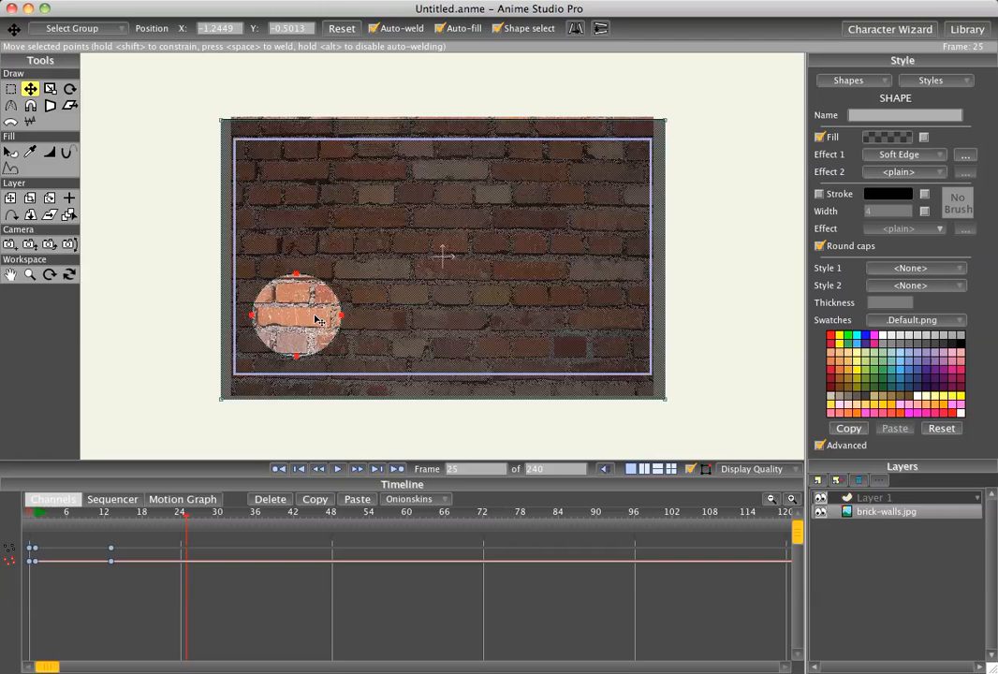
pyautogui.click(48, 88)
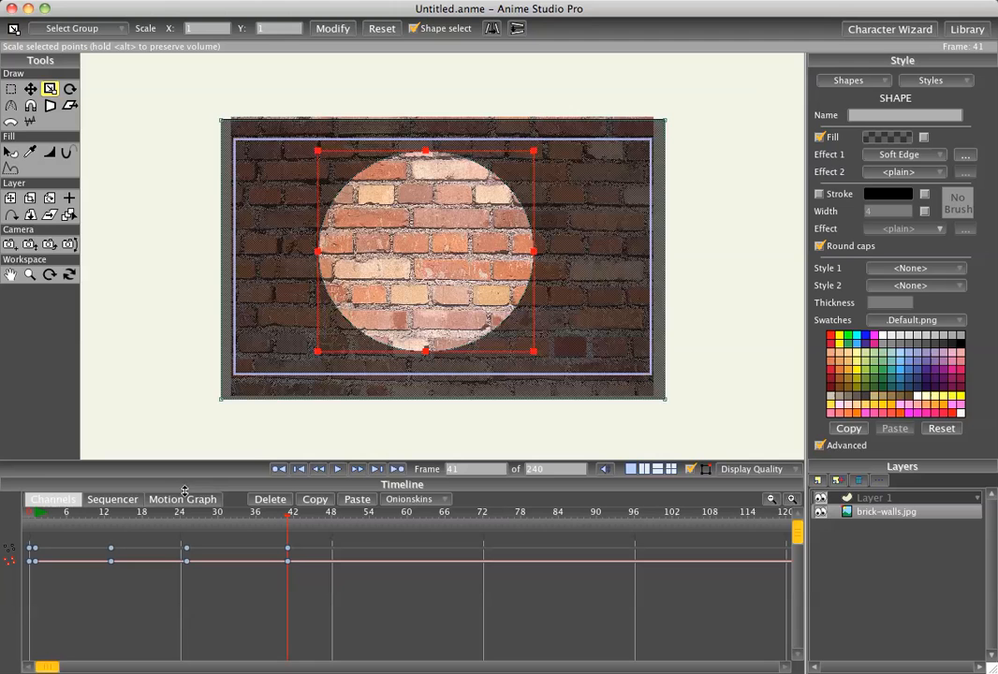
pyautogui.moveTo(520, 528)
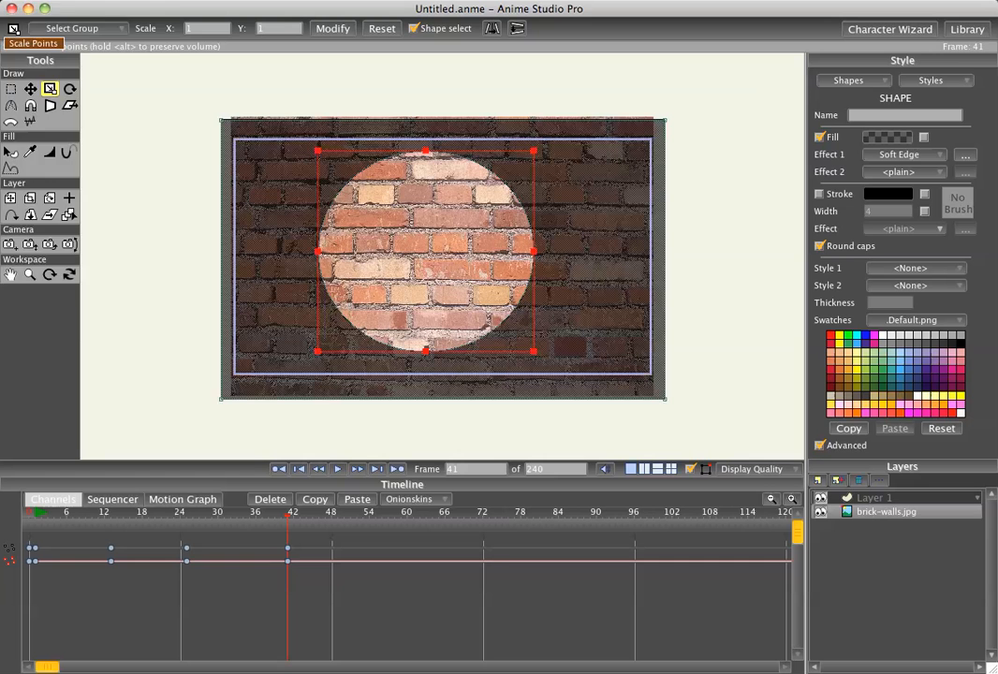
pyautogui.click(17, 9)
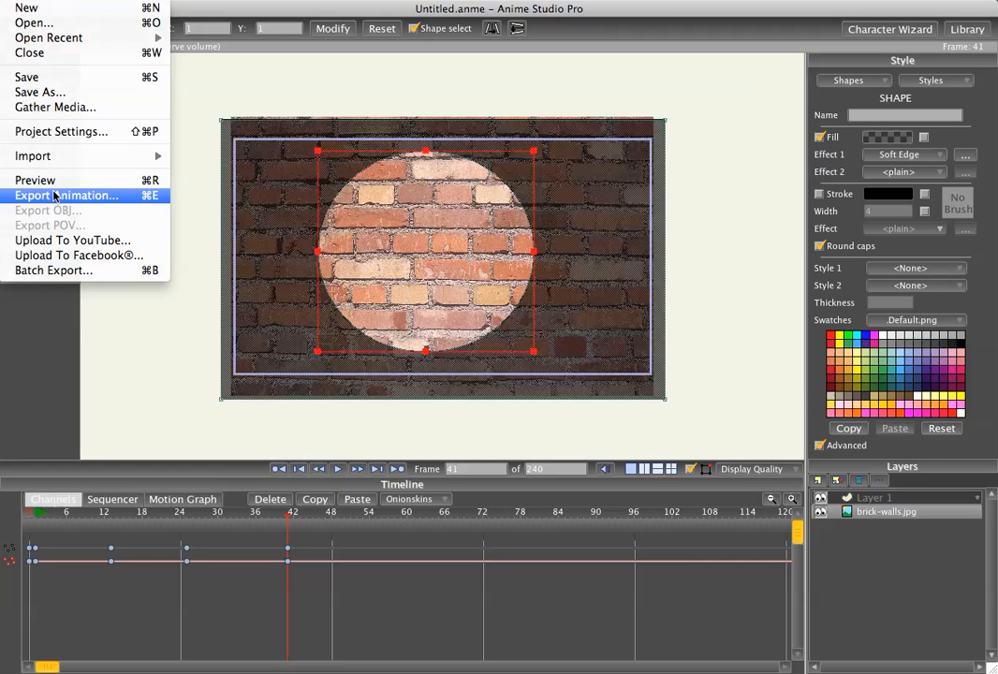
pyautogui.click(60, 131)
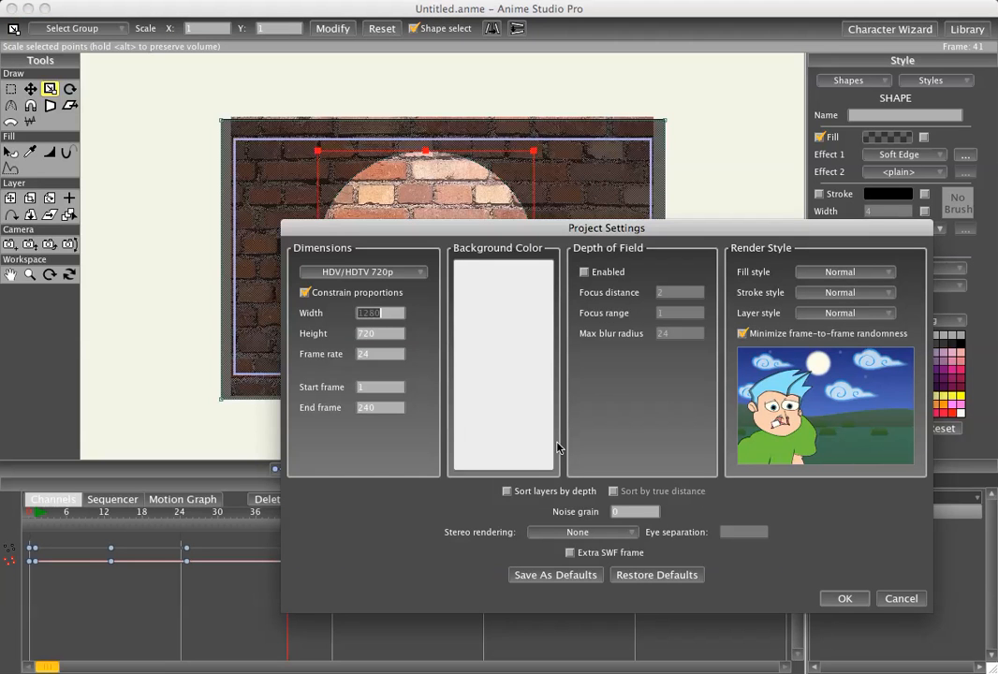
pyautogui.click(363, 272)
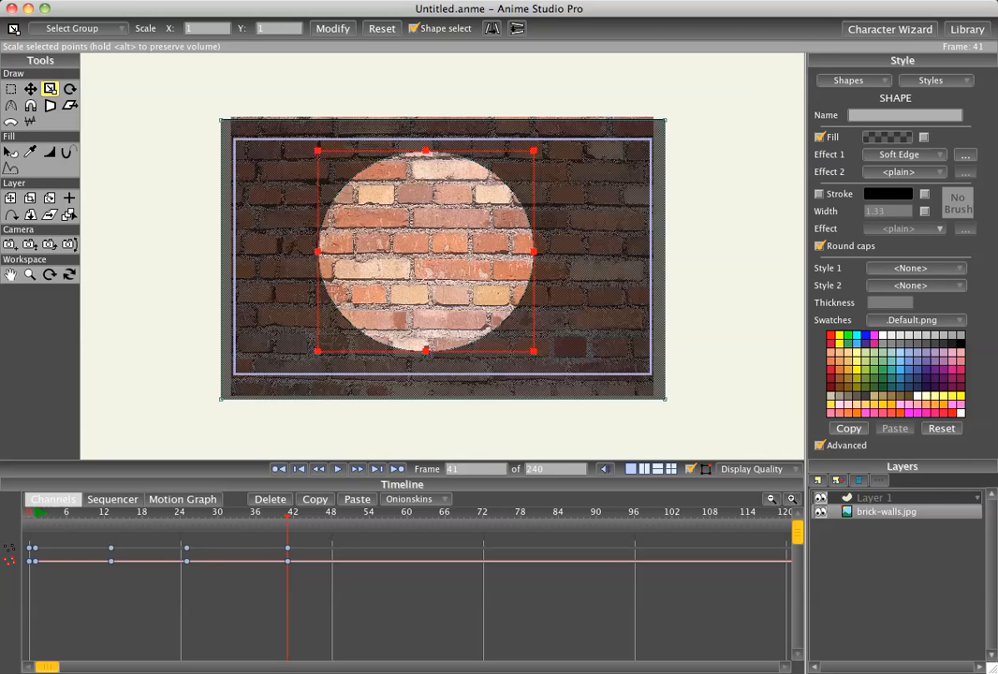
pyautogui.click(18, 8)
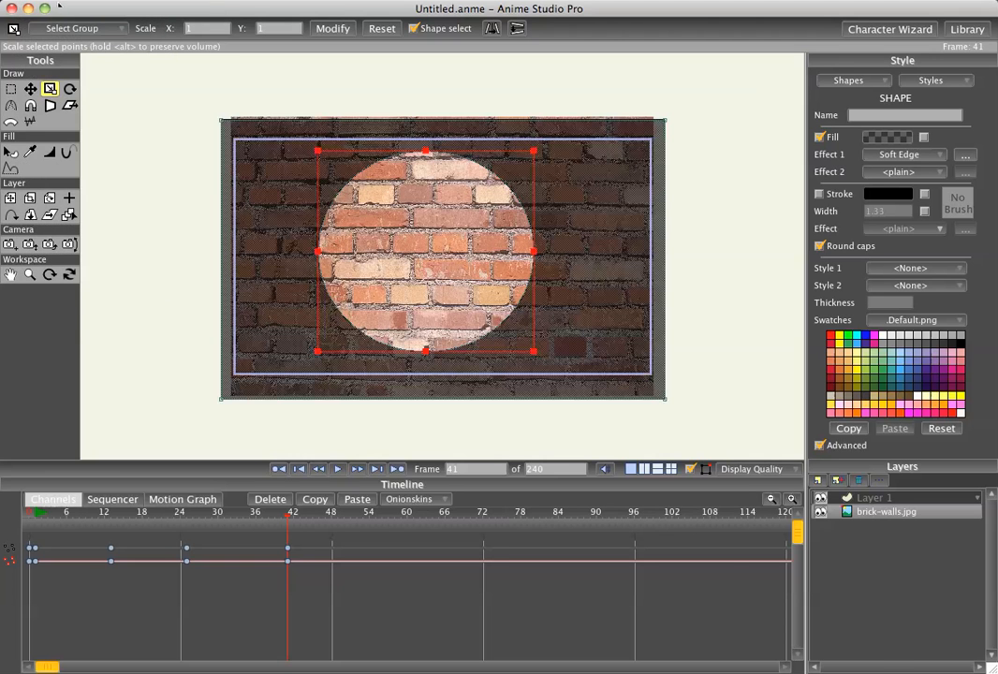
# Export the animation as spotlight.mov with MPEG-4 Video at best quality
pyautogui.click(18, 7)
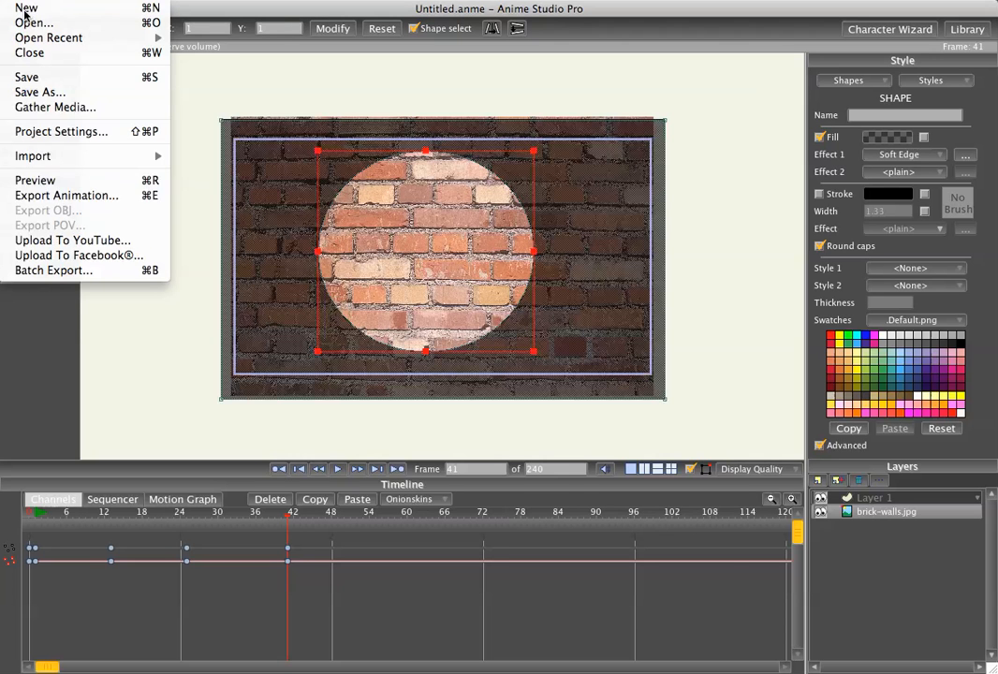
pyautogui.click(67, 195)
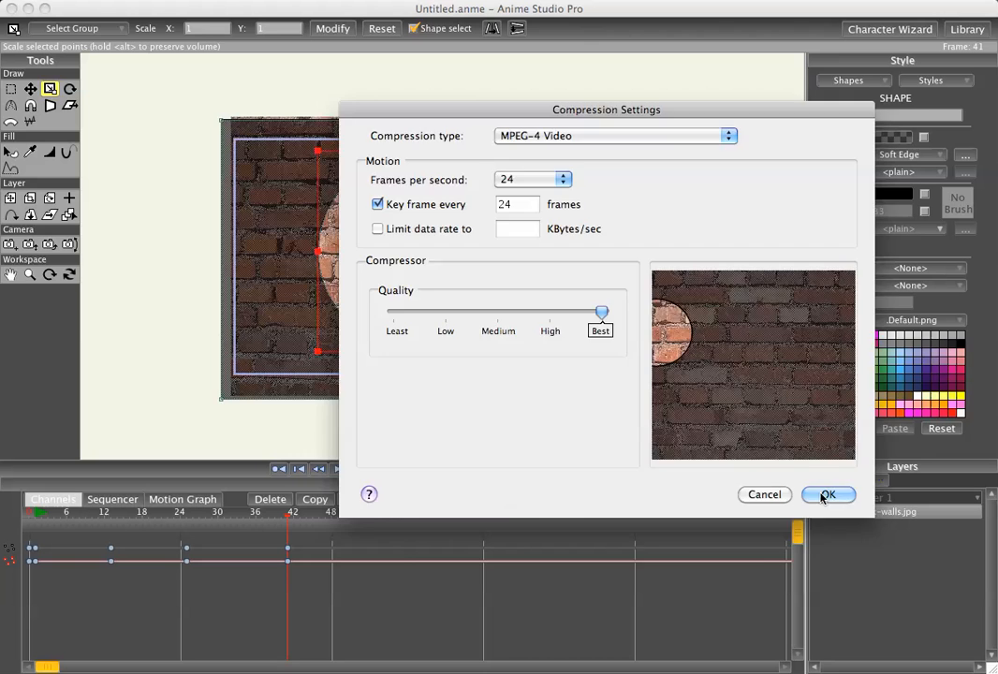
pyautogui.click(828, 494)
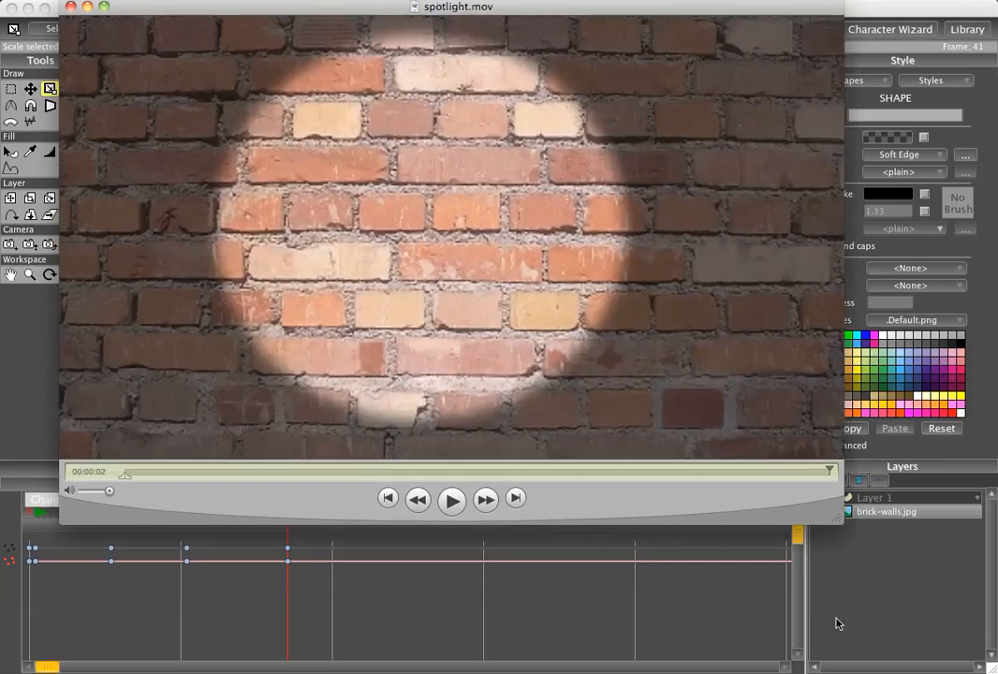
# Play spotlight.mov in QuickTime Player
pyautogui.click(453, 498)
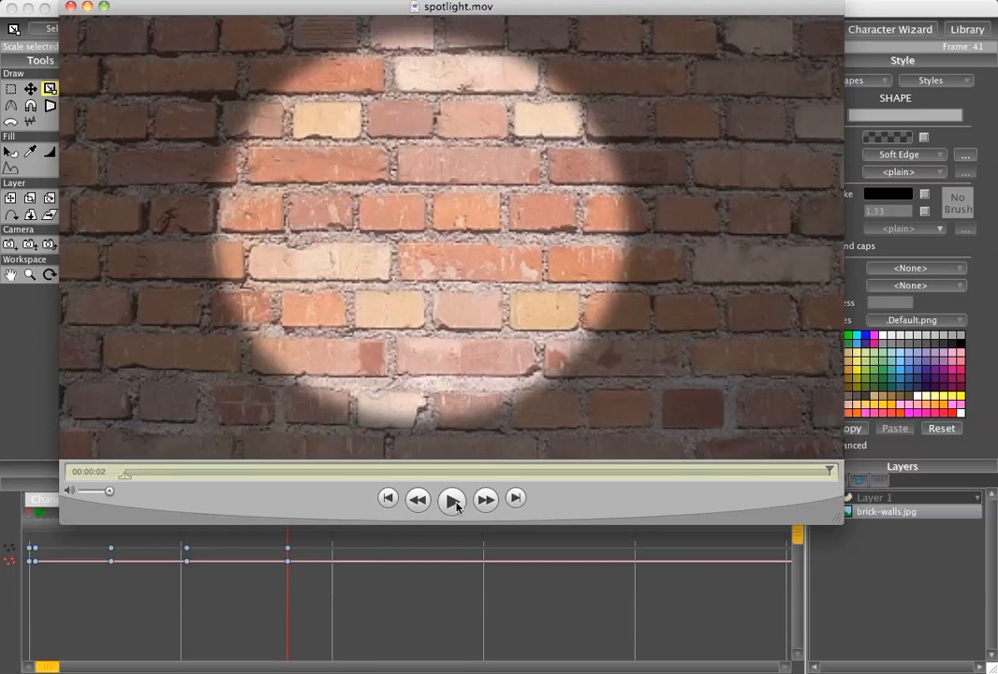
pyautogui.click(453, 498)
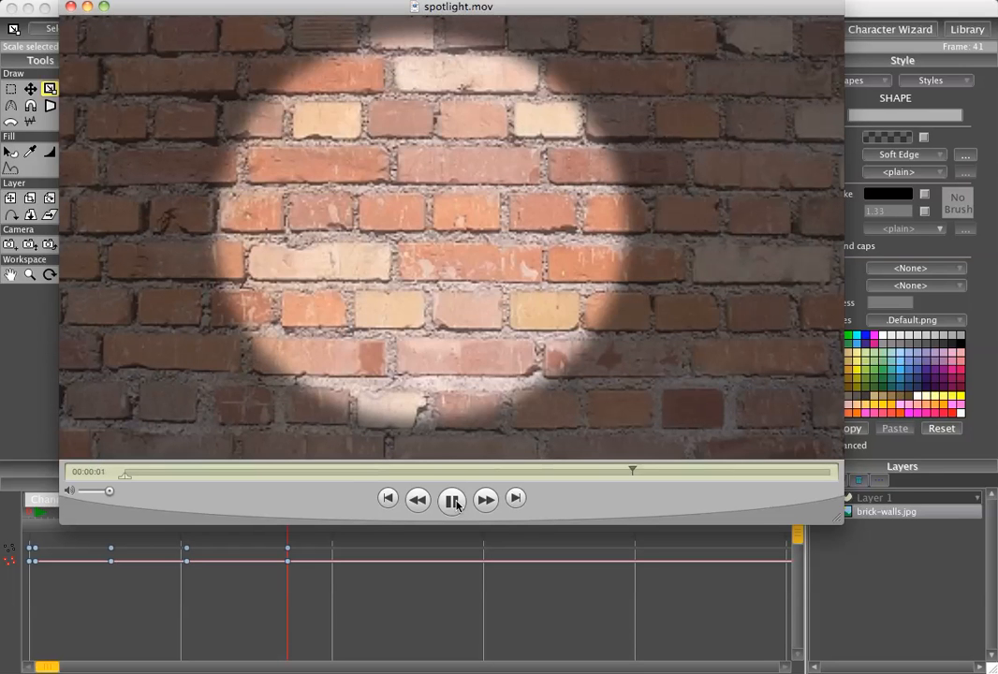